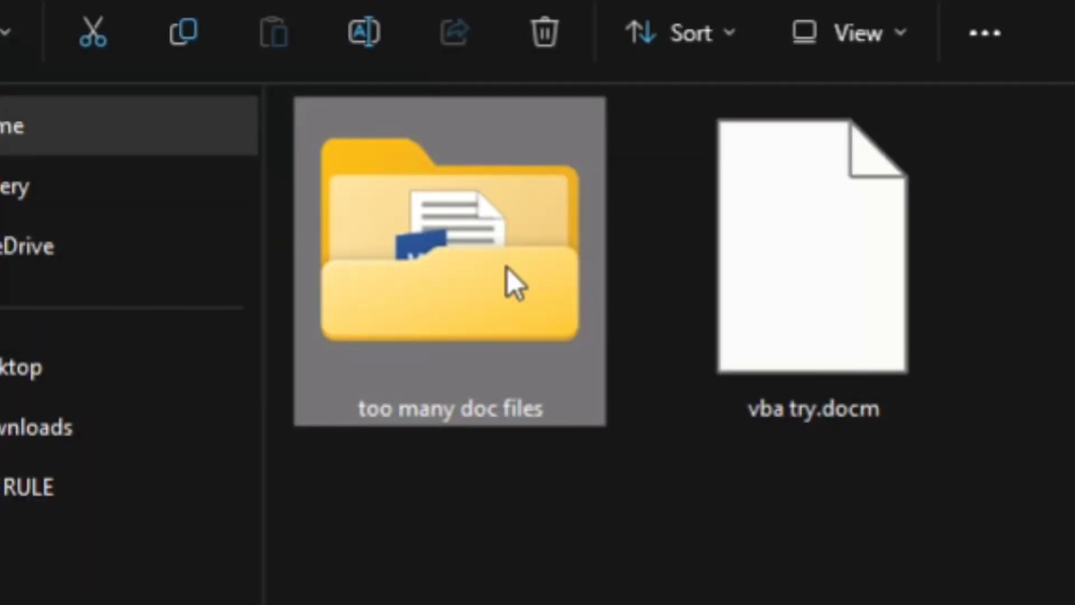
Open the 'too many doc files' folder in ab to list its 13 Word documents
double_click(449, 247)
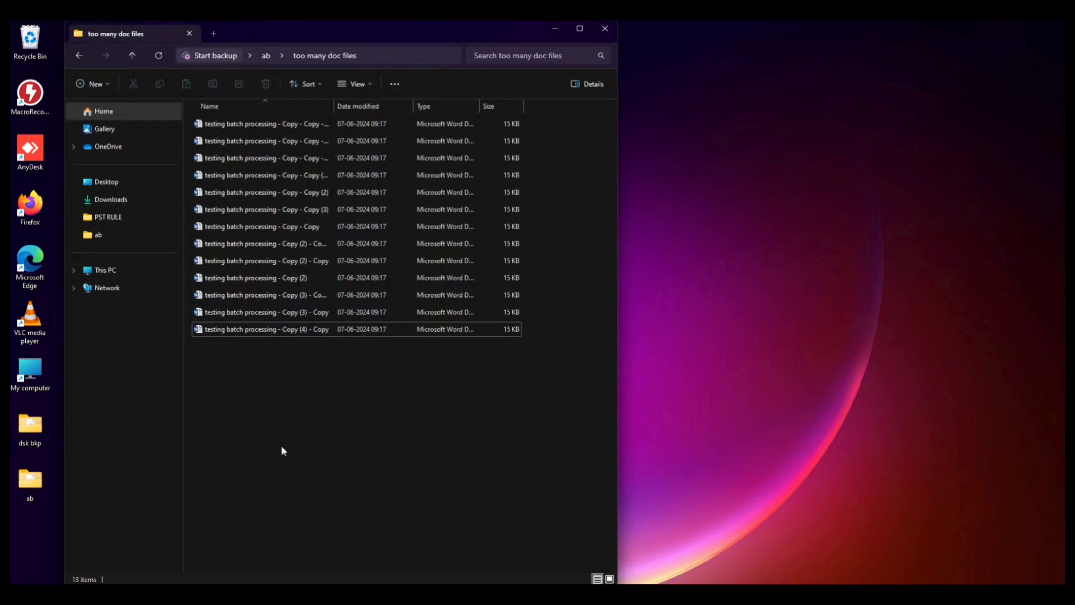
mouse_move(268, 366)
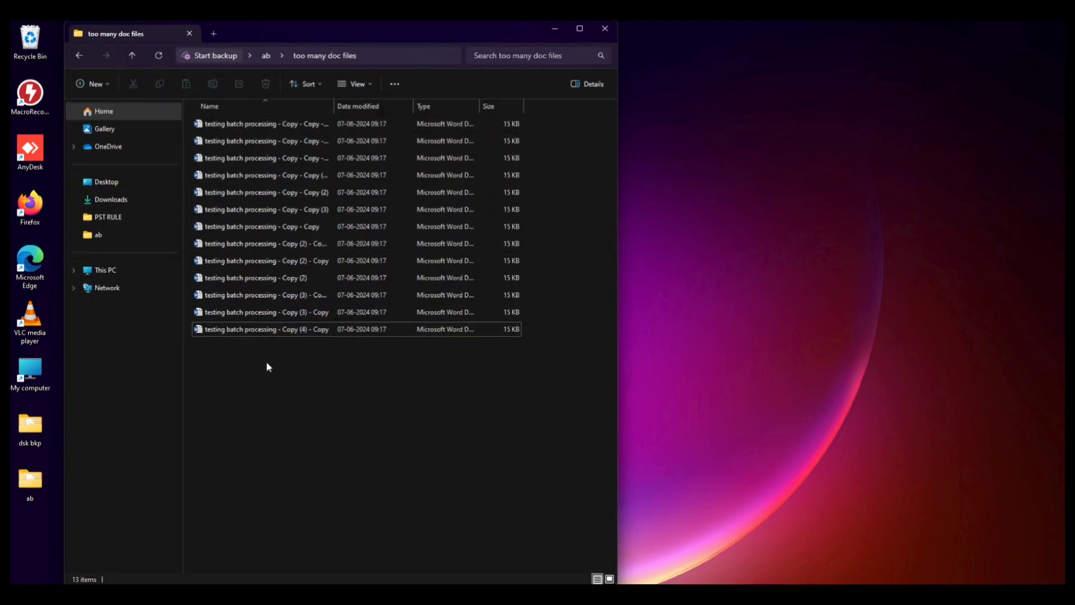
double_click(265, 260)
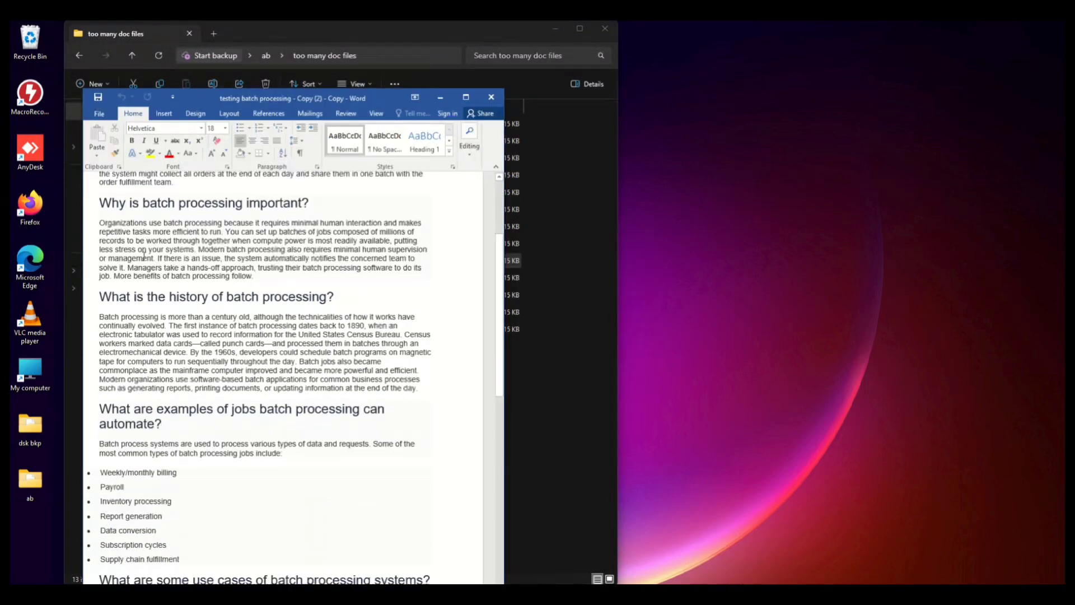
scroll("down", 3)
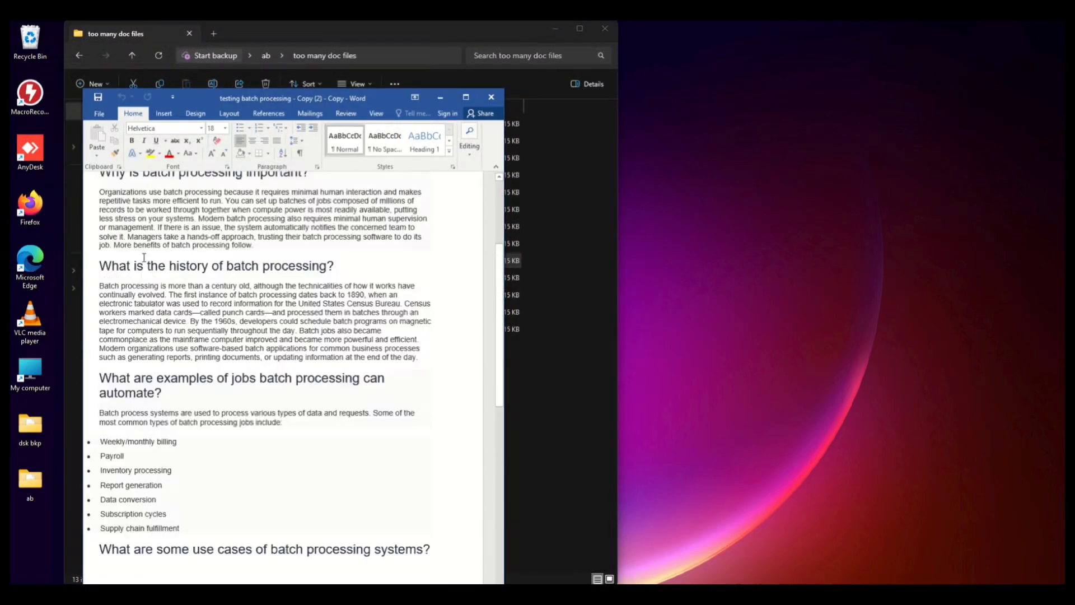
scroll("up", 3)
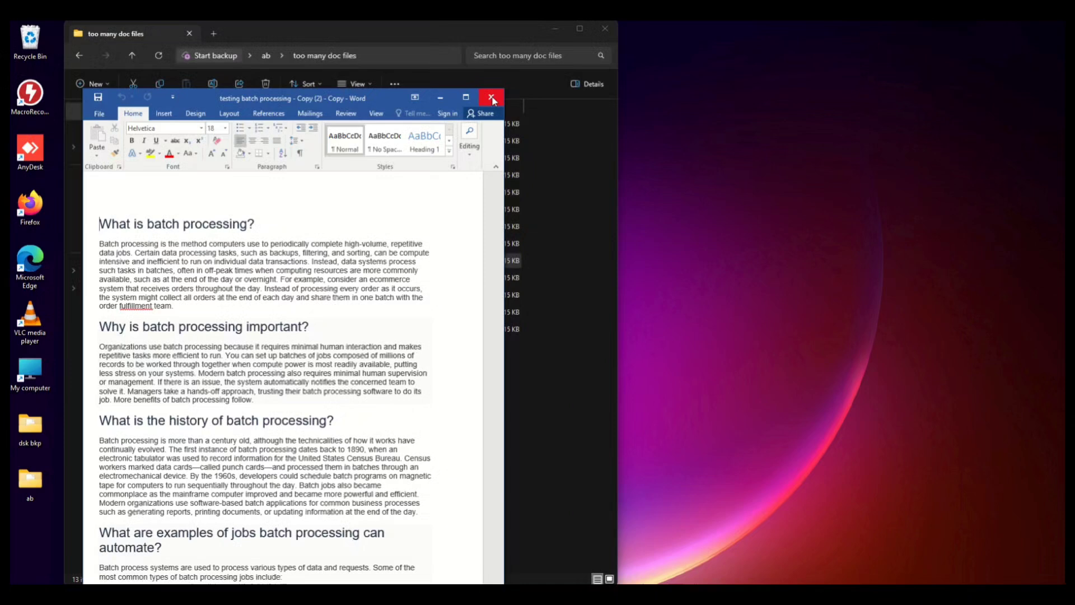
left_click(493, 98)
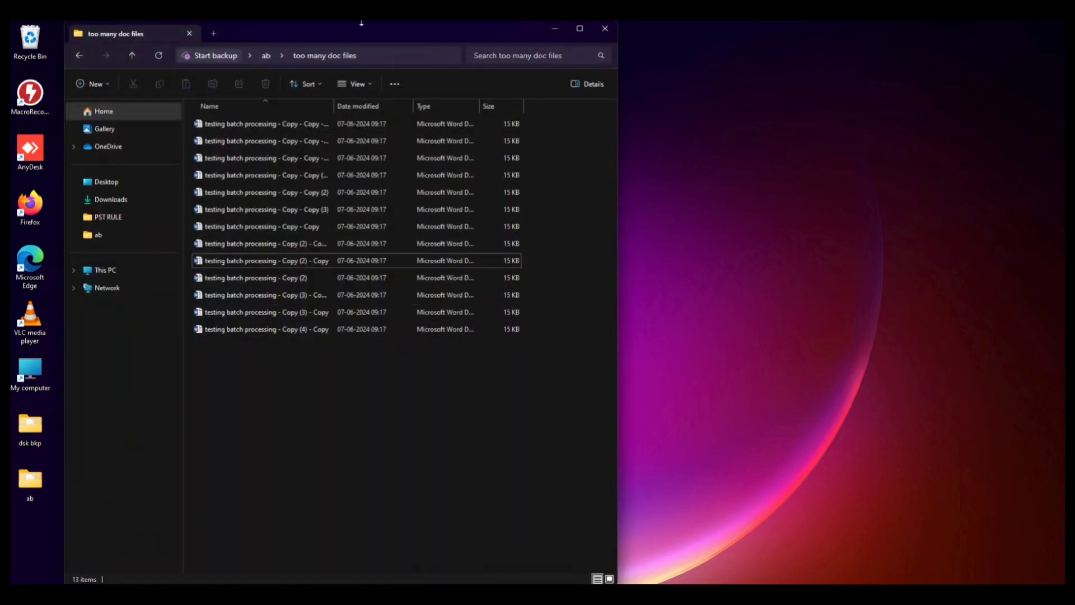
mouse_move(355, 34)
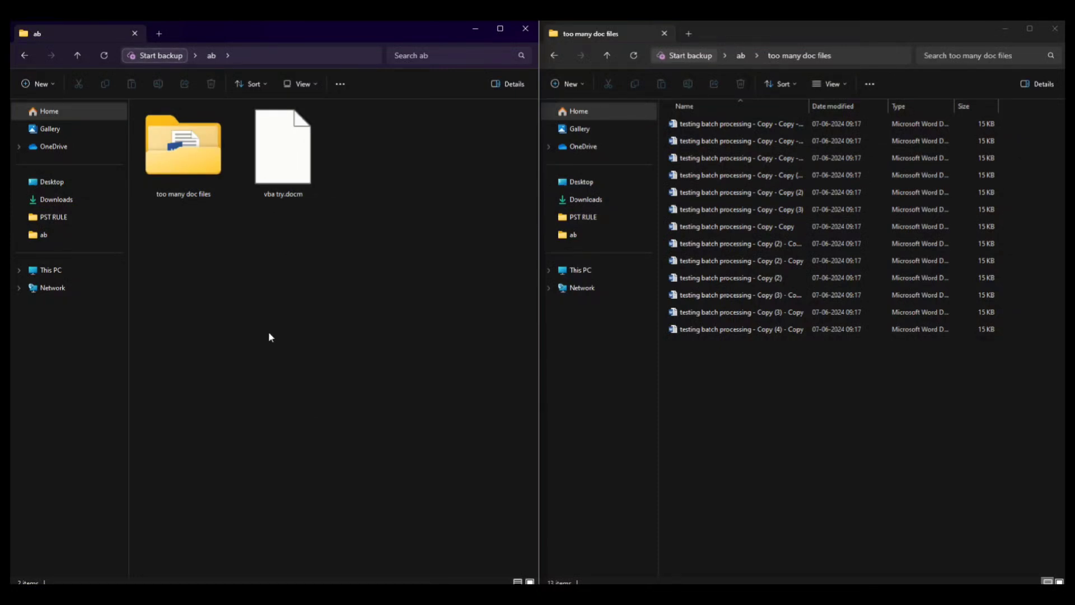
mouse_move(213, 259)
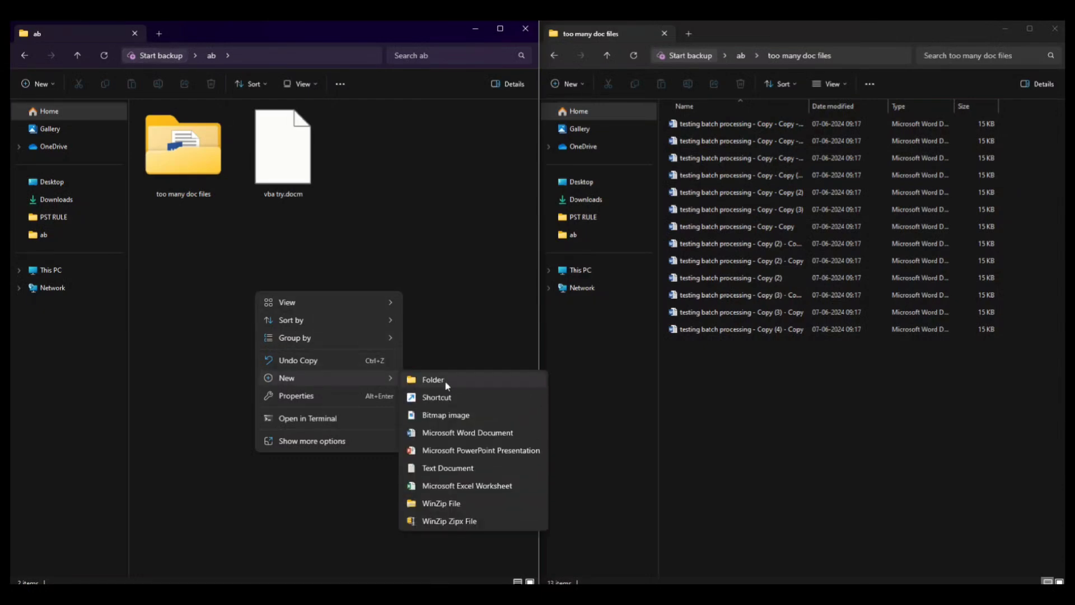
mouse_move(467, 432)
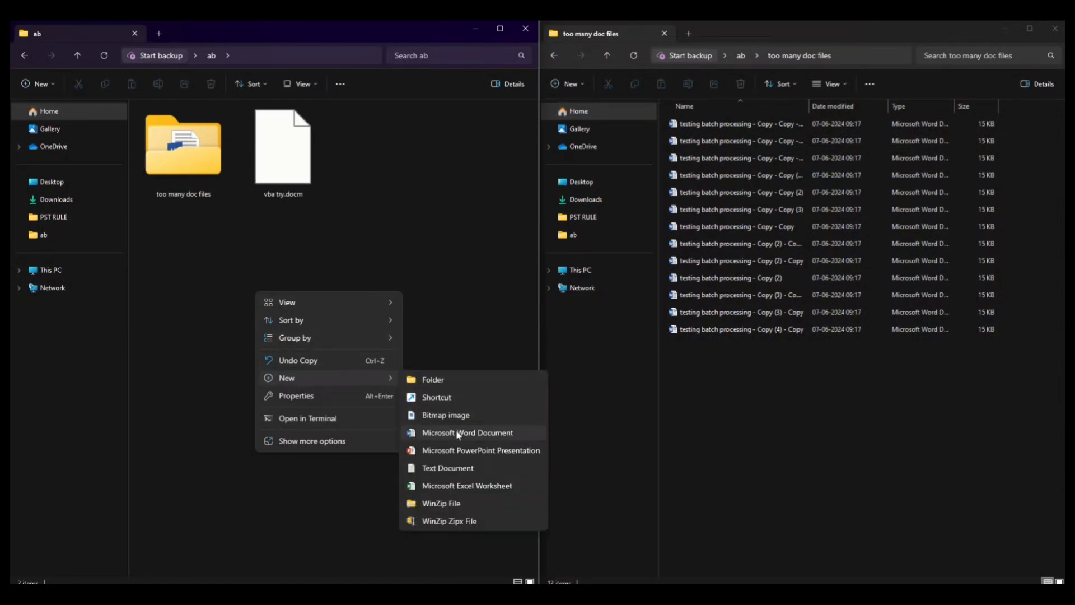
Create and open a Word document named 'convert to pdf', then open its VBA editor
left_click(468, 432)
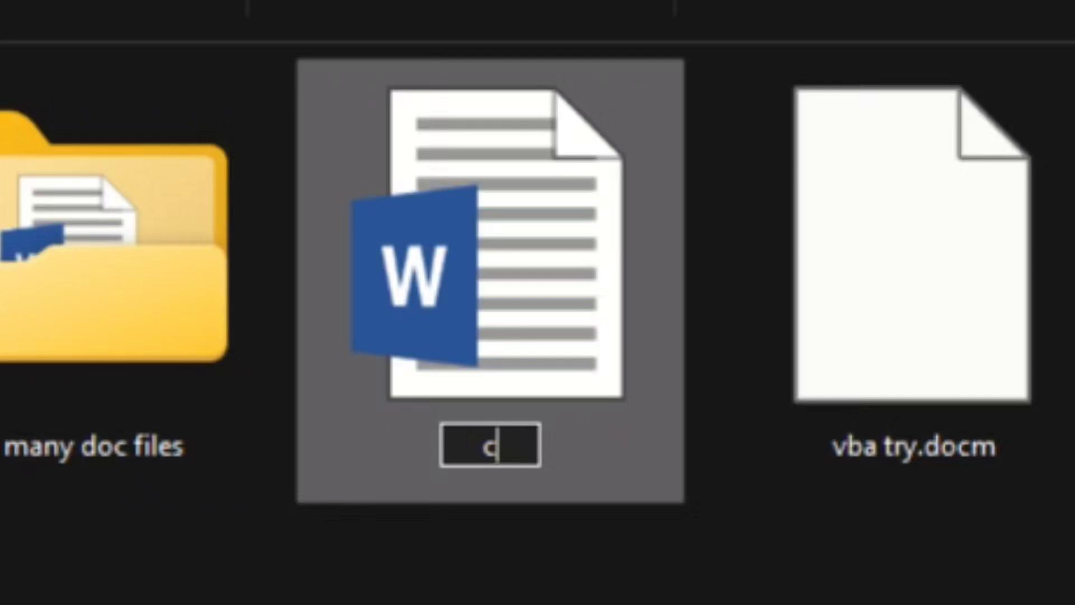
type("onvert to")
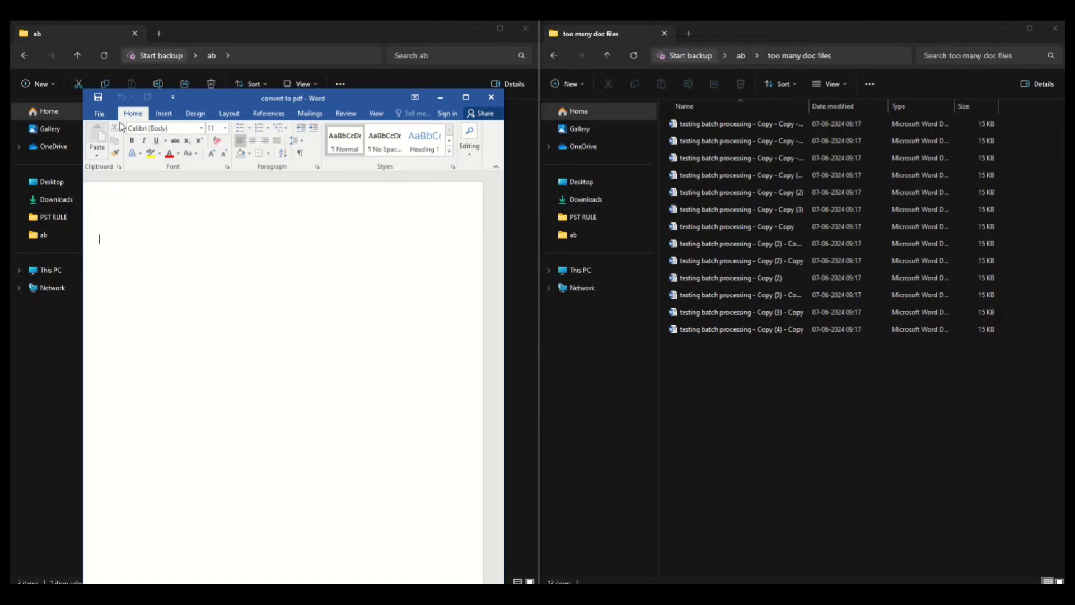
key("alt+f11")
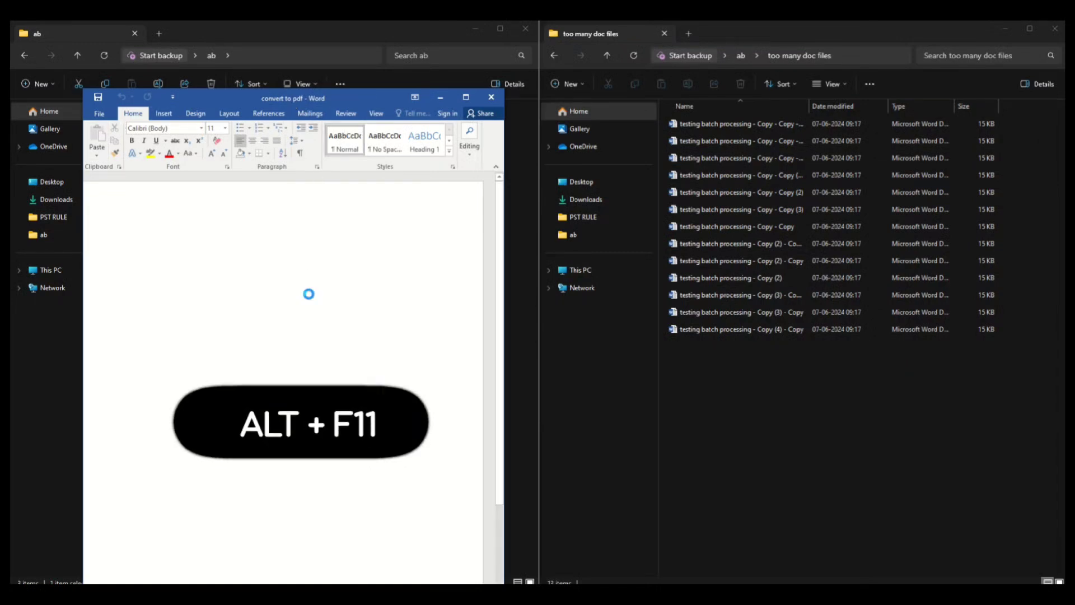
key("alt+f11")
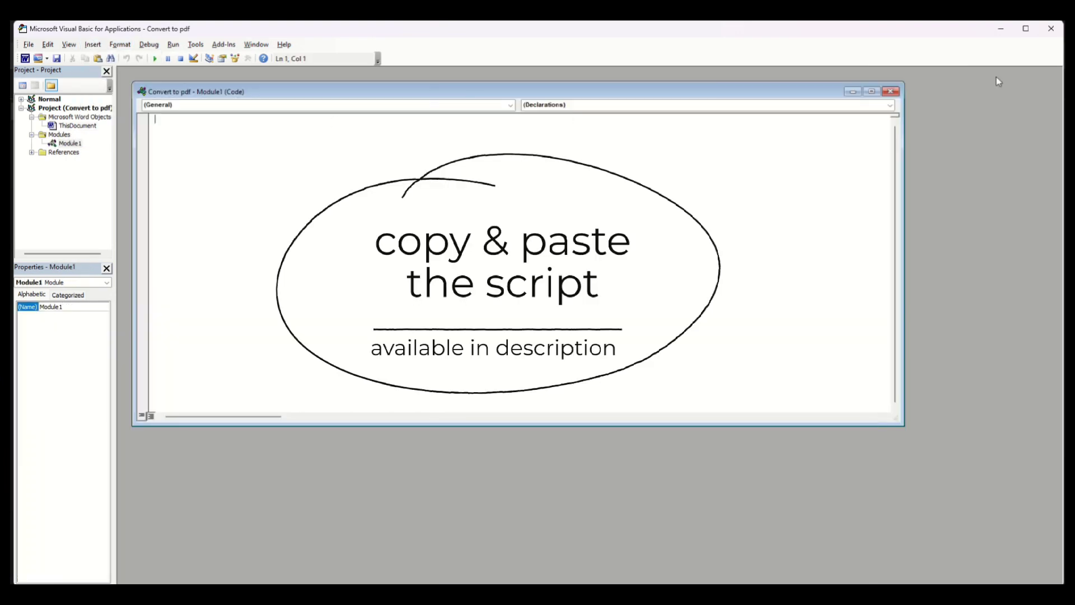
mouse_move(184, 140)
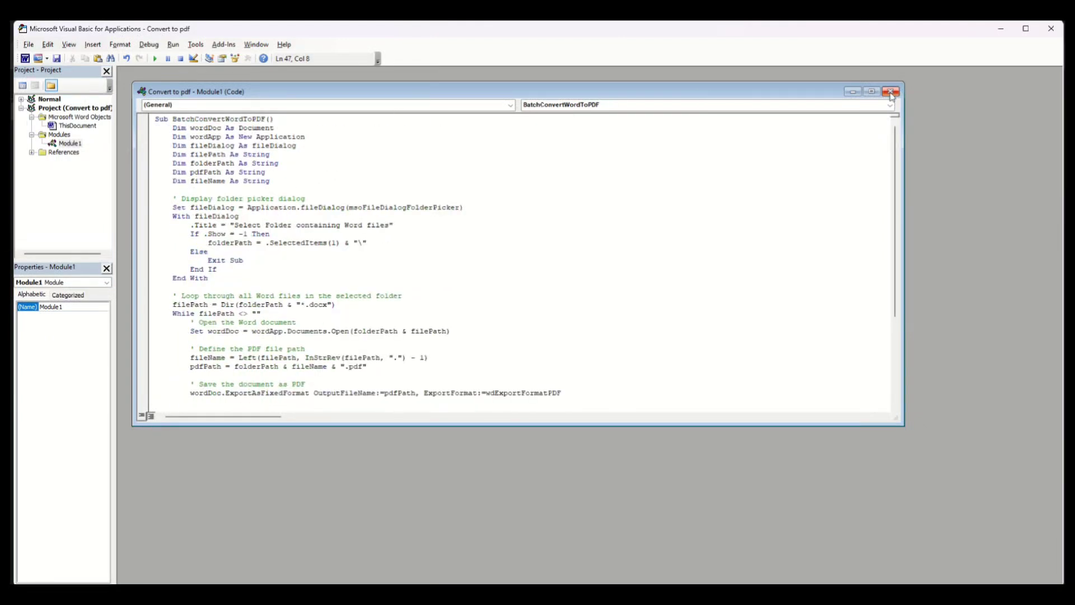
Paste the BatchConvertWordToPDF script into Module1 and close the VBA editor
left_click(894, 91)
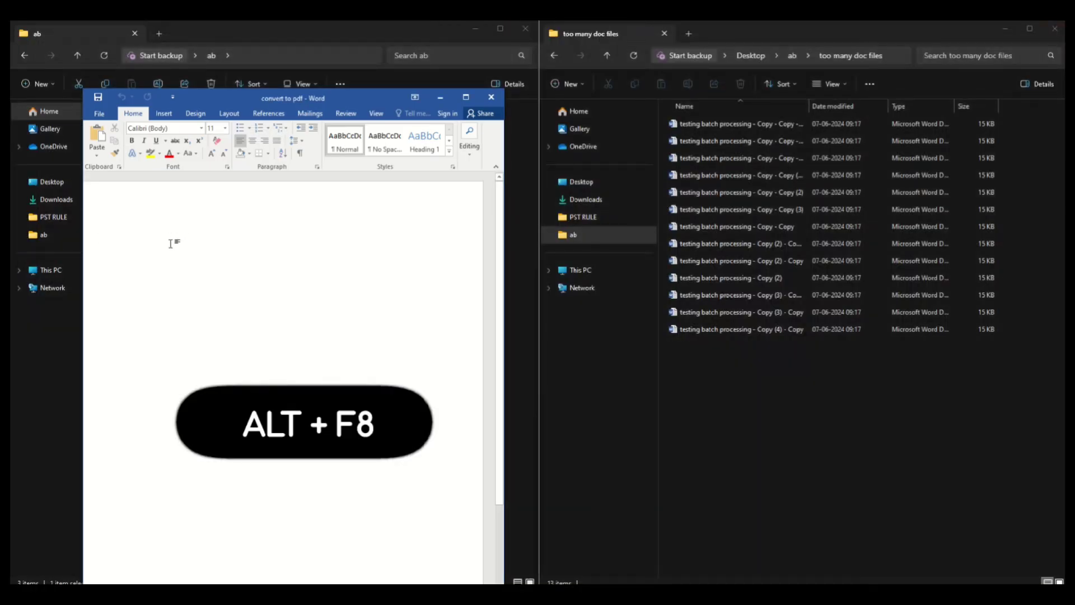
Run the BatchConvertWordToPDF macro on the 'too many doc files' folder, producing 13 PDFs
key("Alt+F8")
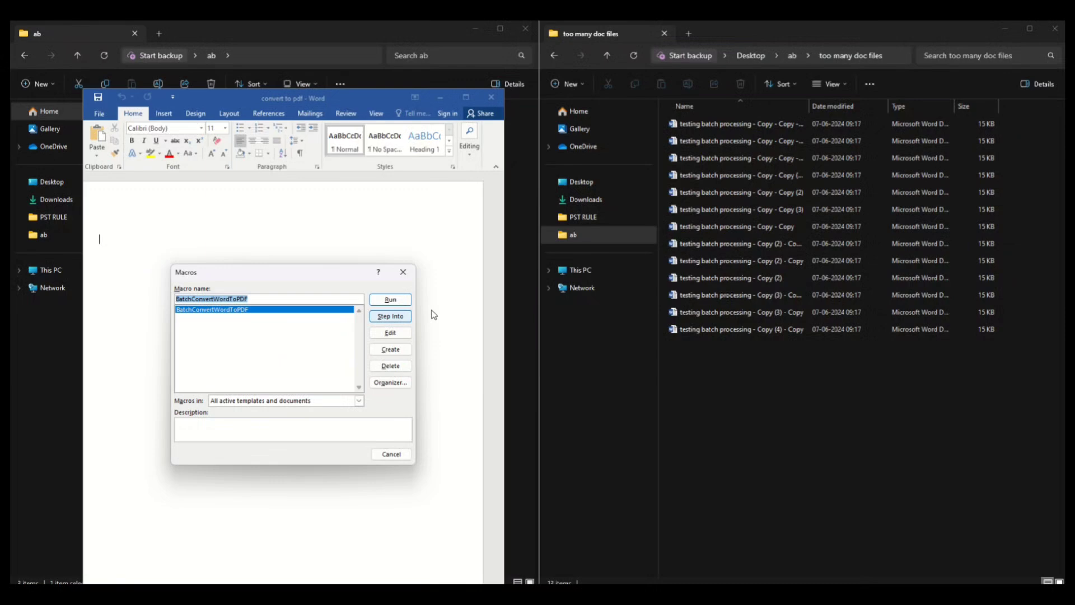
left_click(388, 299)
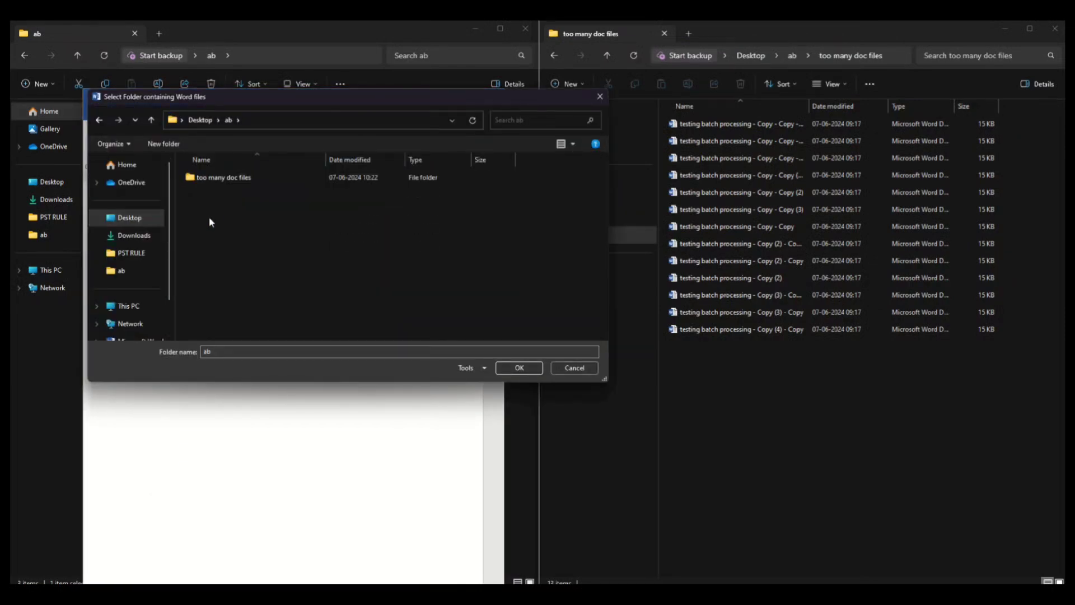
left_click(223, 177)
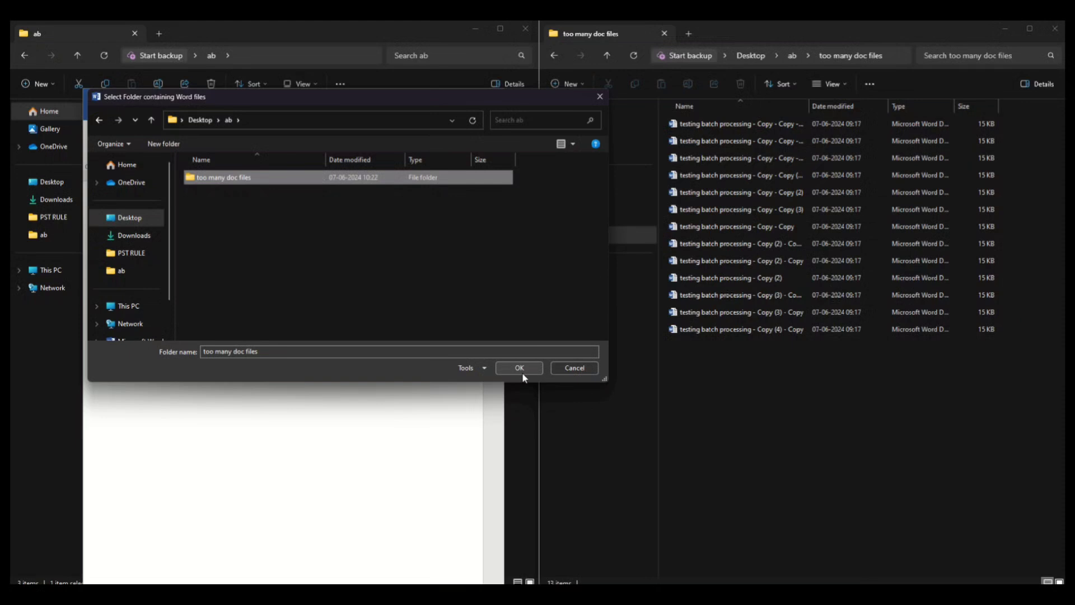
left_click(520, 368)
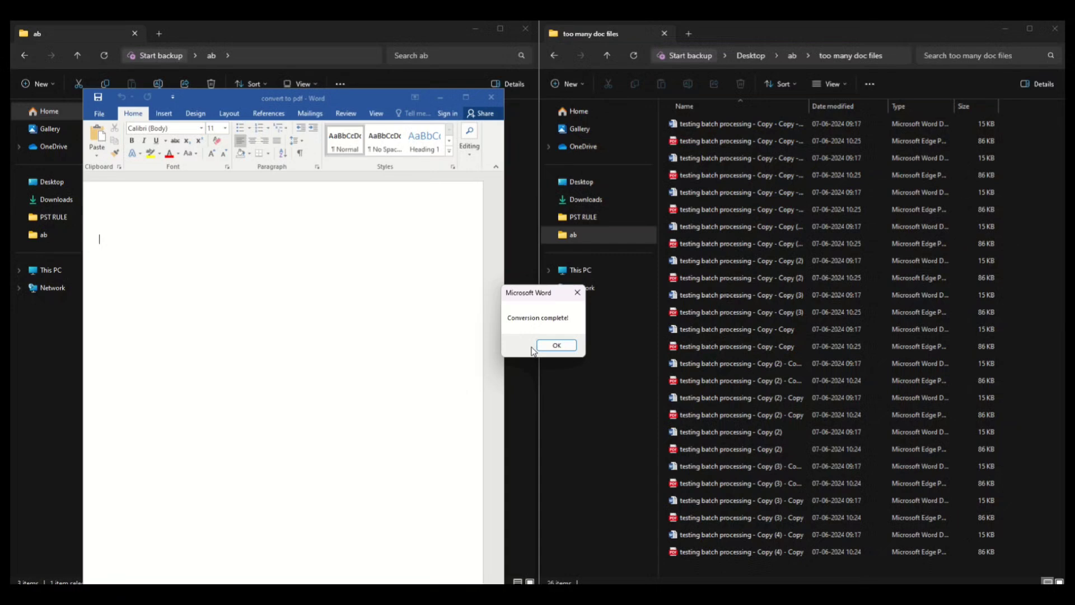
left_click(556, 345)
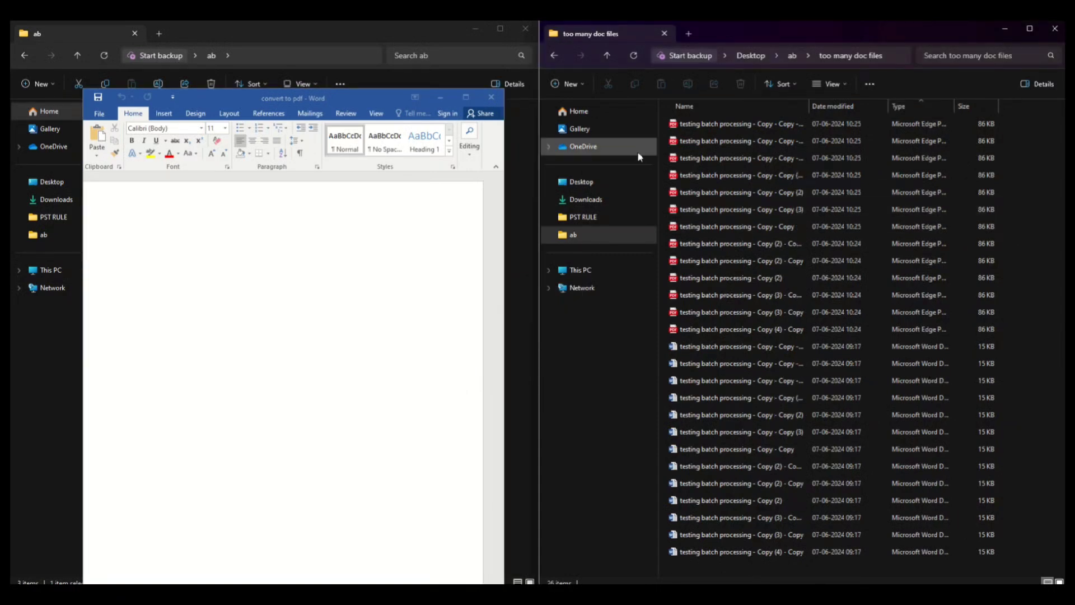
Open one of the converted PDFs in Edge to check it
left_click(738, 123)
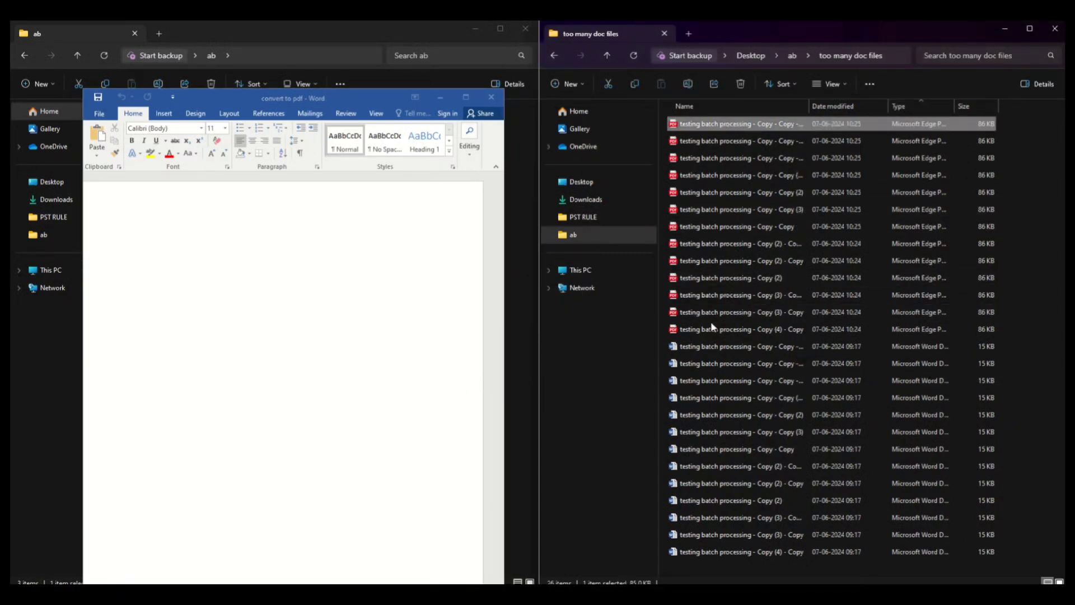
left_click(740, 295)
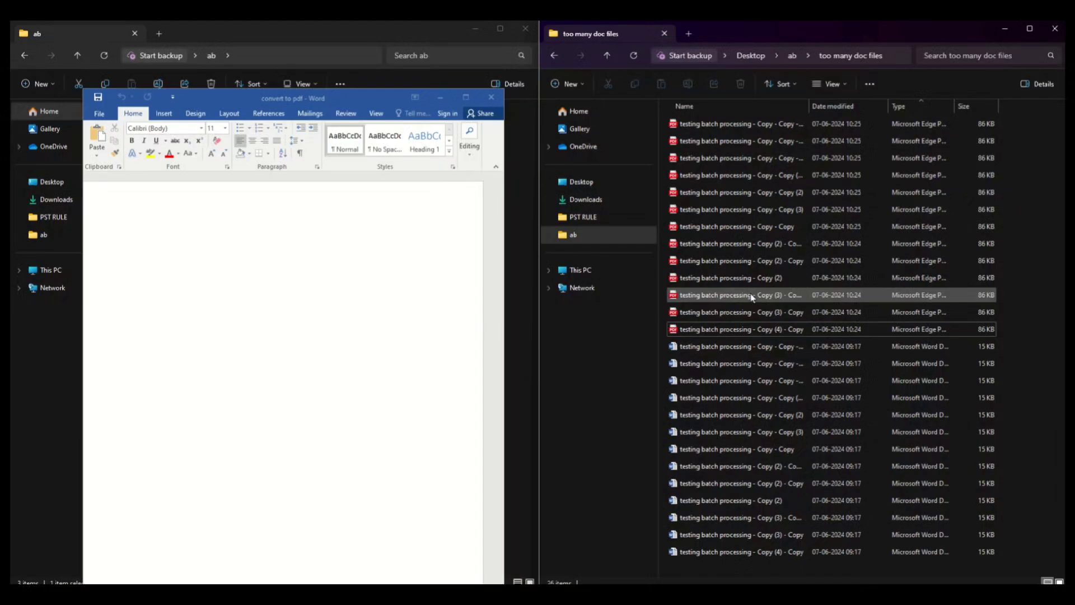
double_click(740, 295)
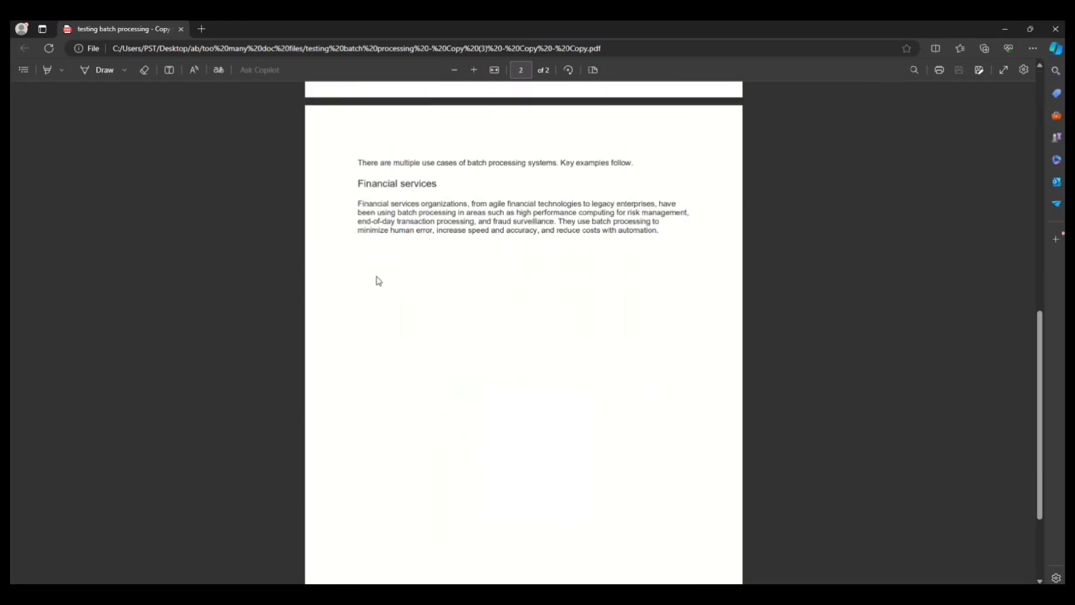